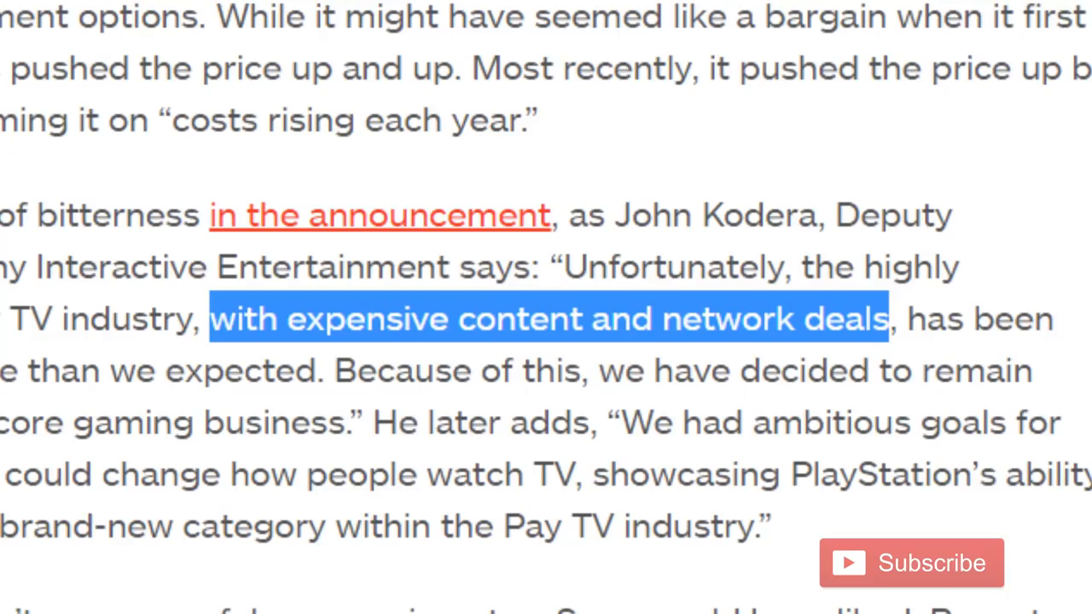
{"action": "scroll", "scroll_direction": "up", "scroll_amount": 3}
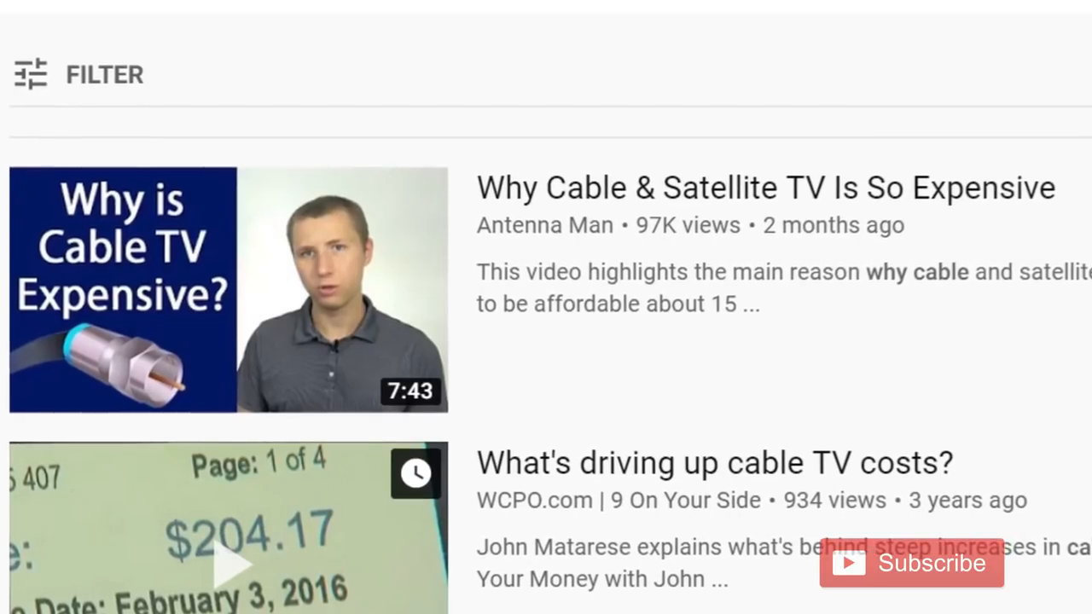
{"action": "scroll", "scroll_direction": "up", "scroll_amount": 3}
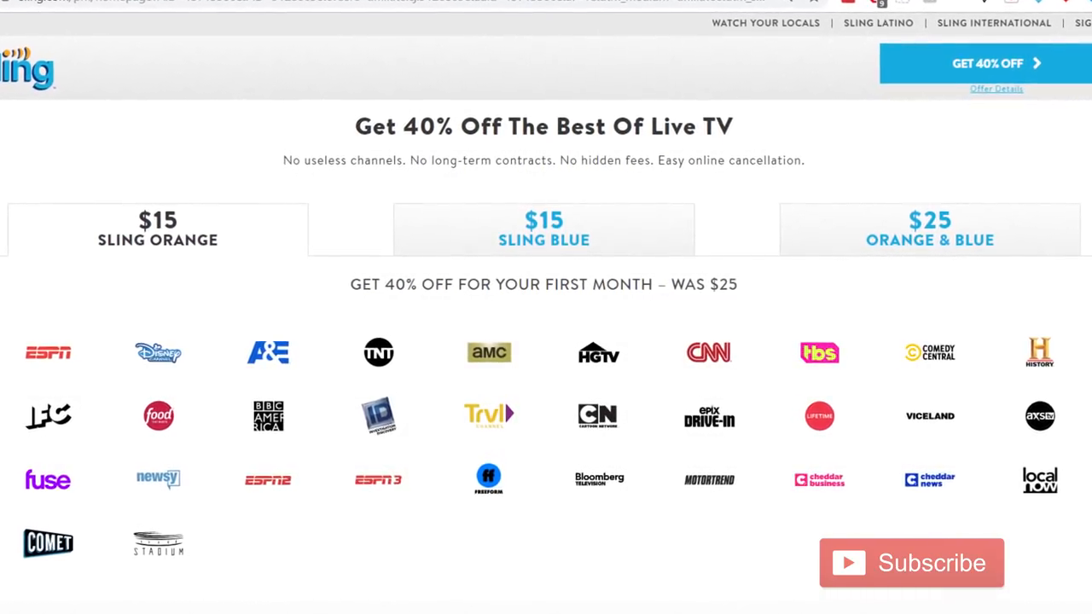
{"action": "scroll", "scroll_direction": "down", "scroll_amount": 3}
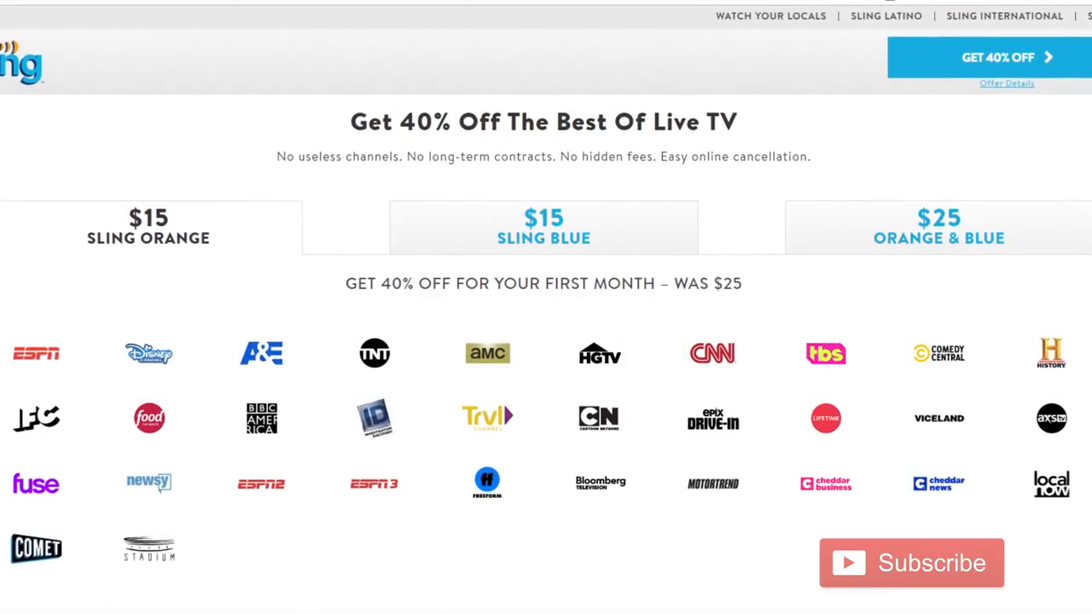